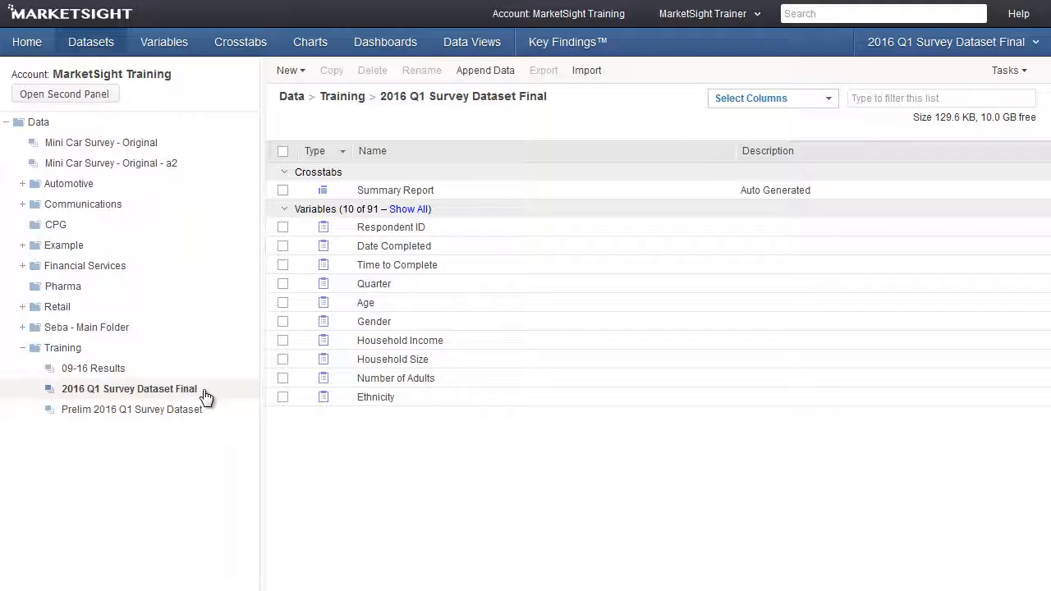
- Show the context menu for 2016 Q1 Survey Dataset Final in the Training folder
right_click(128, 387)
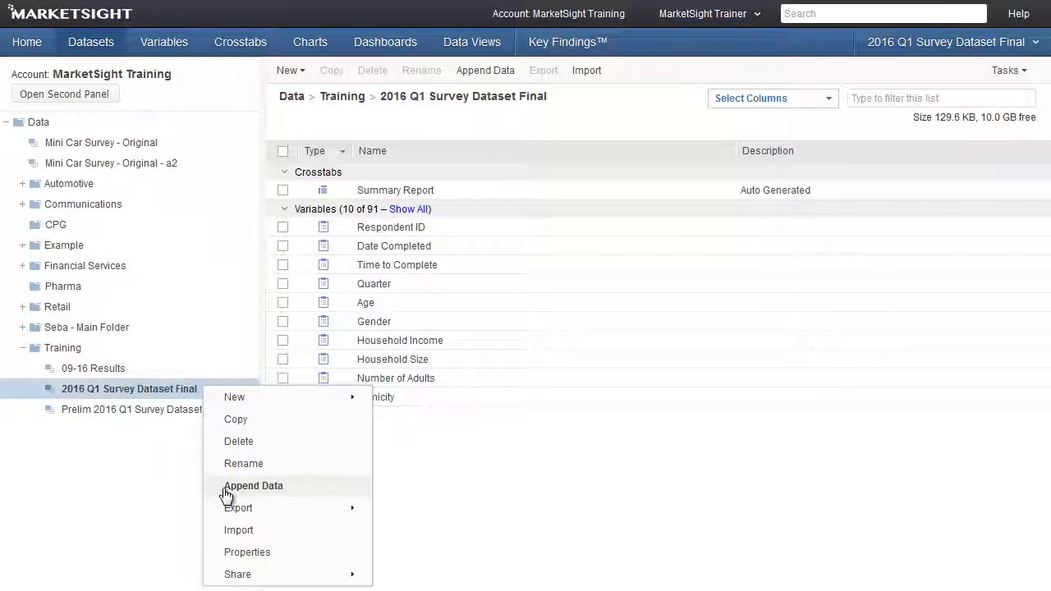
- Launch the Append Data Wizard with Add Records or Respondents selected
left_click(253, 486)
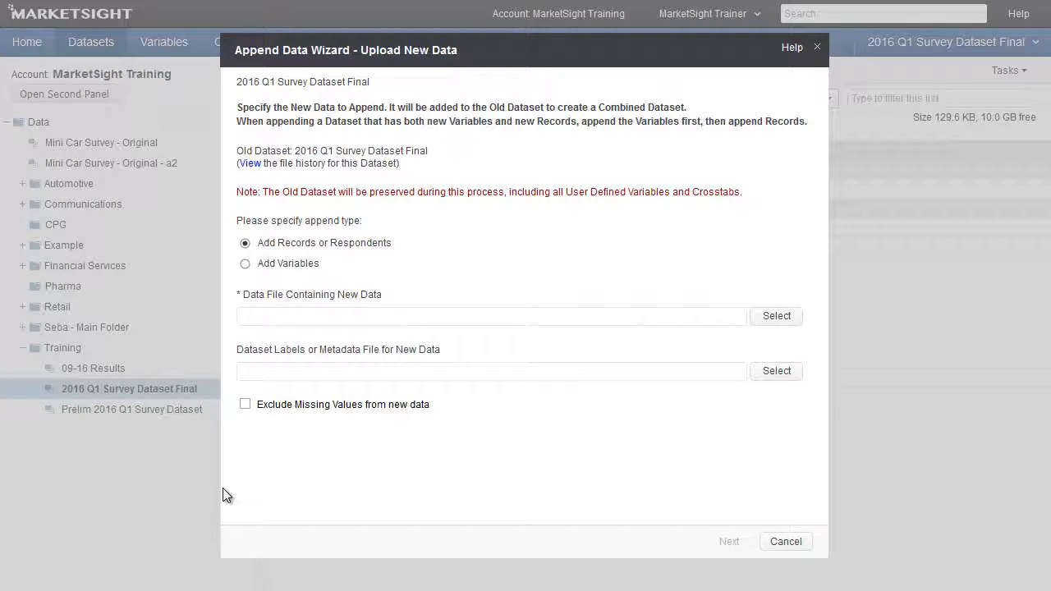
mouse_move(365, 92)
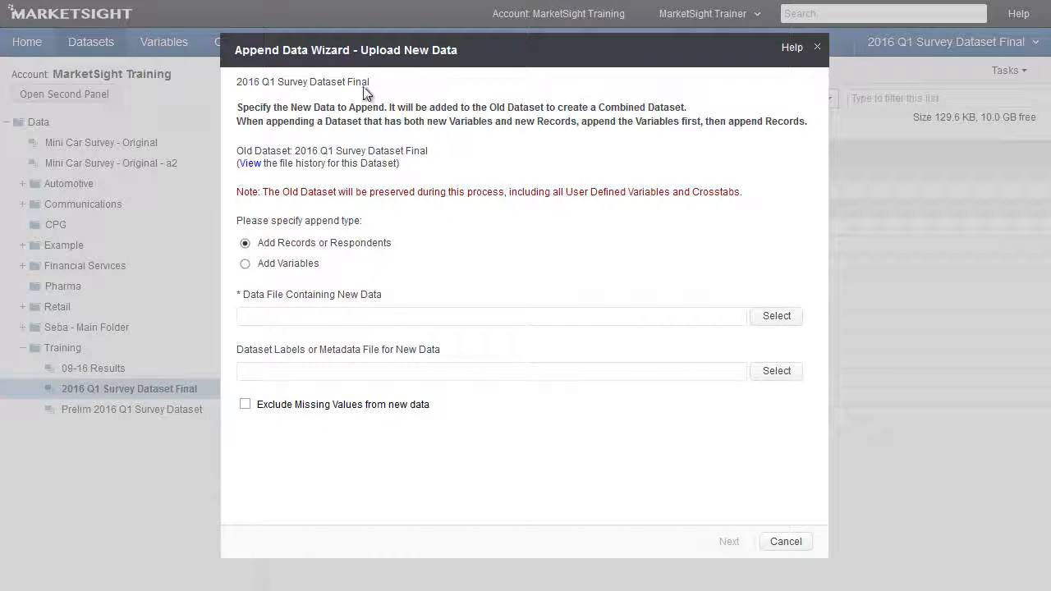
mouse_move(273, 95)
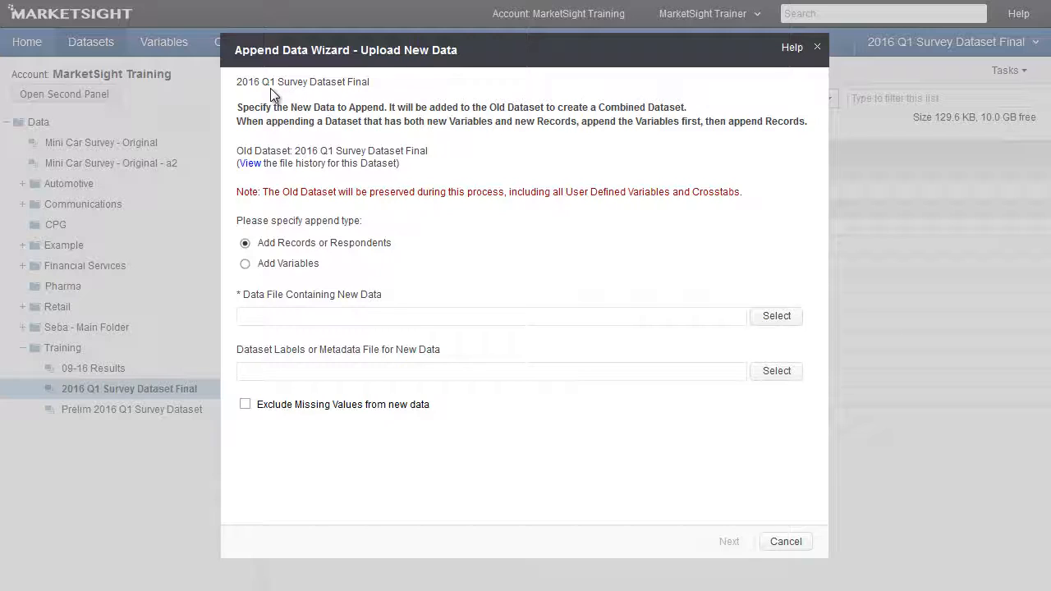
mouse_move(365, 261)
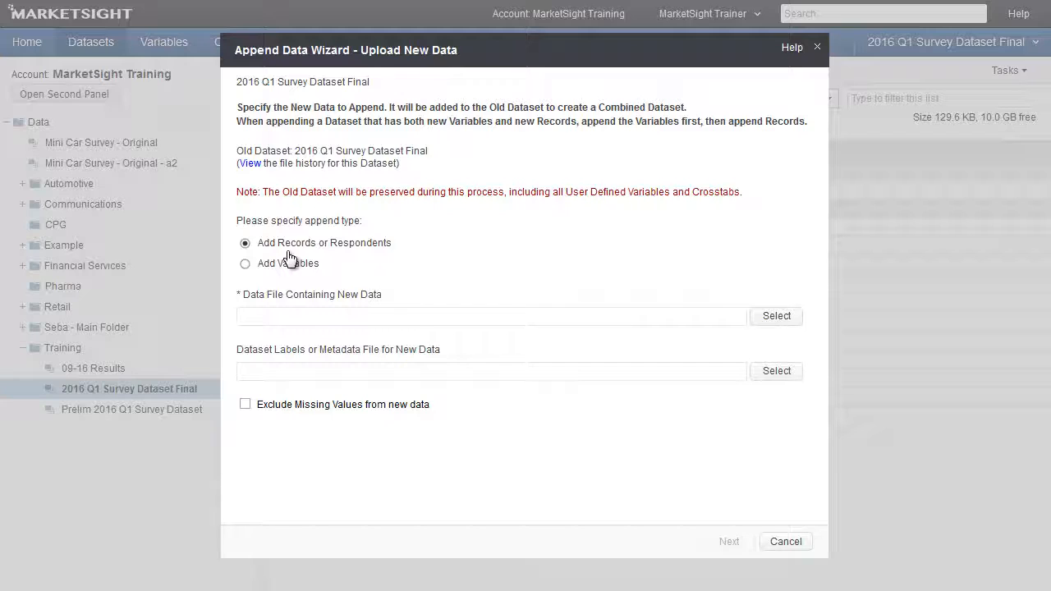
mouse_move(309, 282)
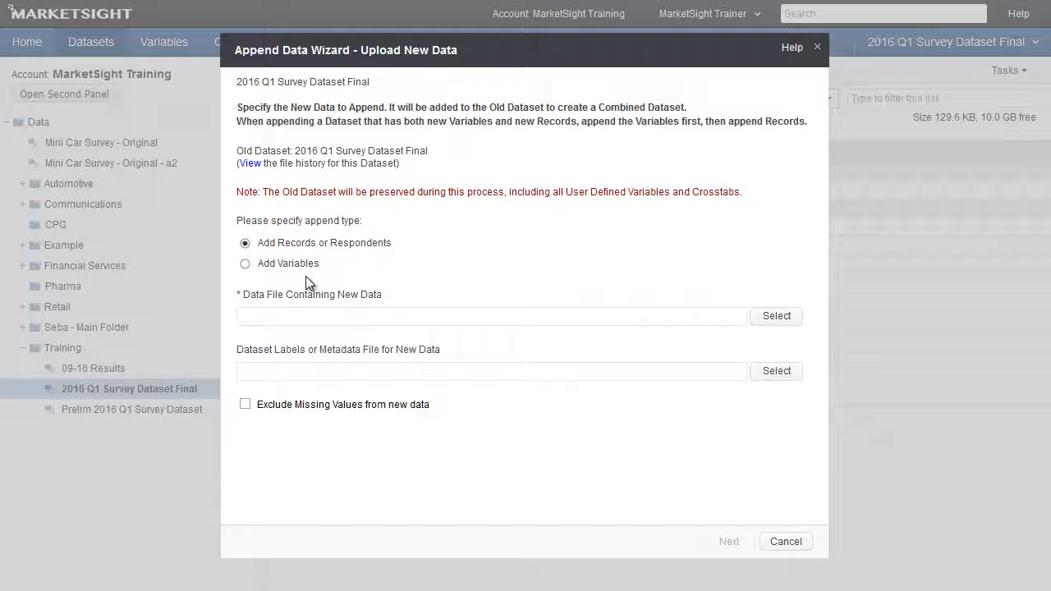
mouse_move(772, 316)
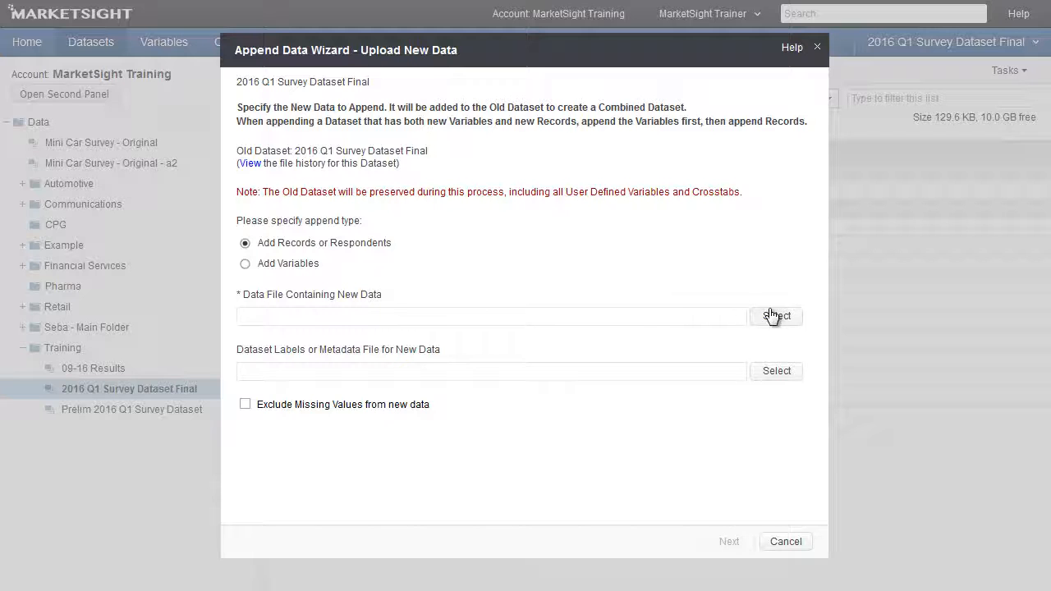
- Attach New Respondents.sav as the data file containing the new records
left_click(775, 315)
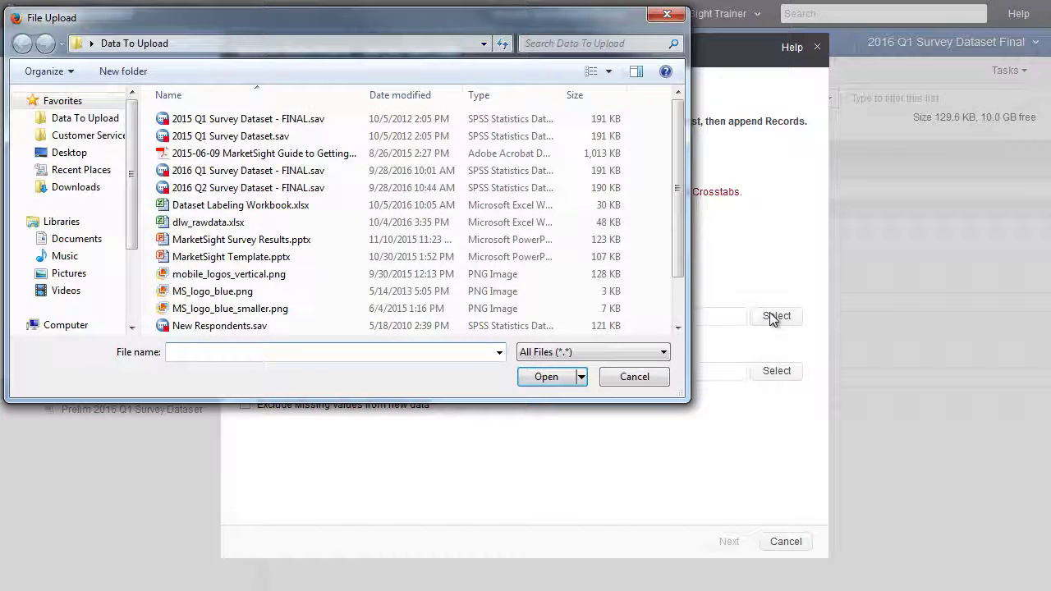
mouse_move(267, 297)
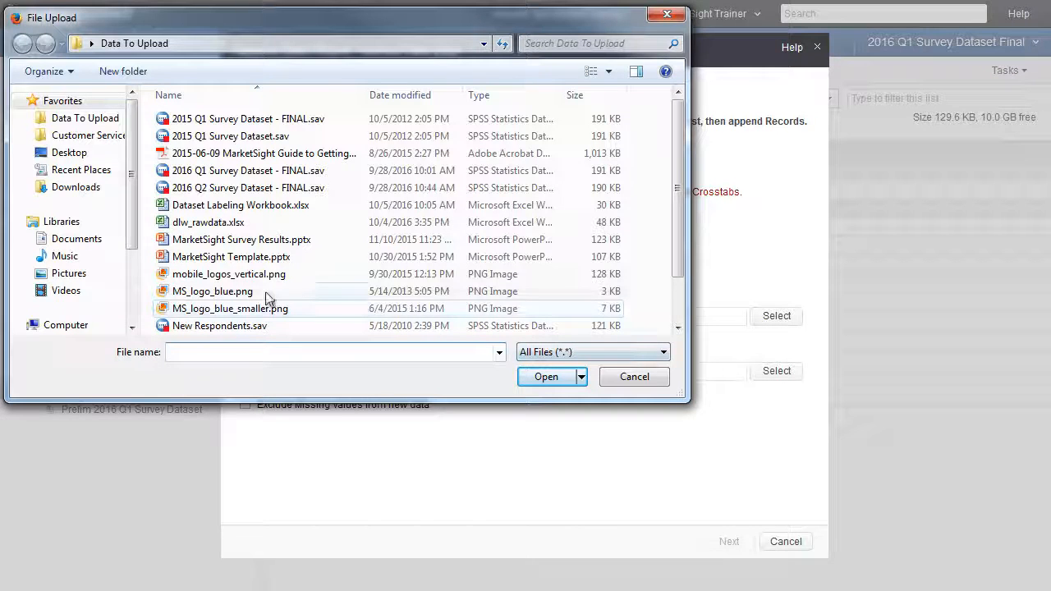
left_click(220, 325)
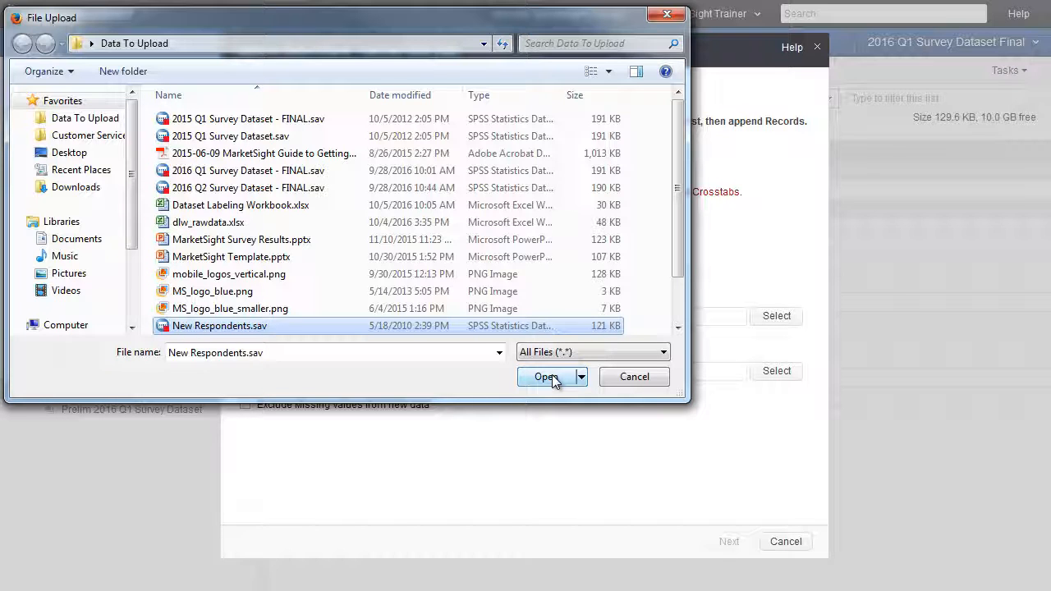
left_click(545, 376)
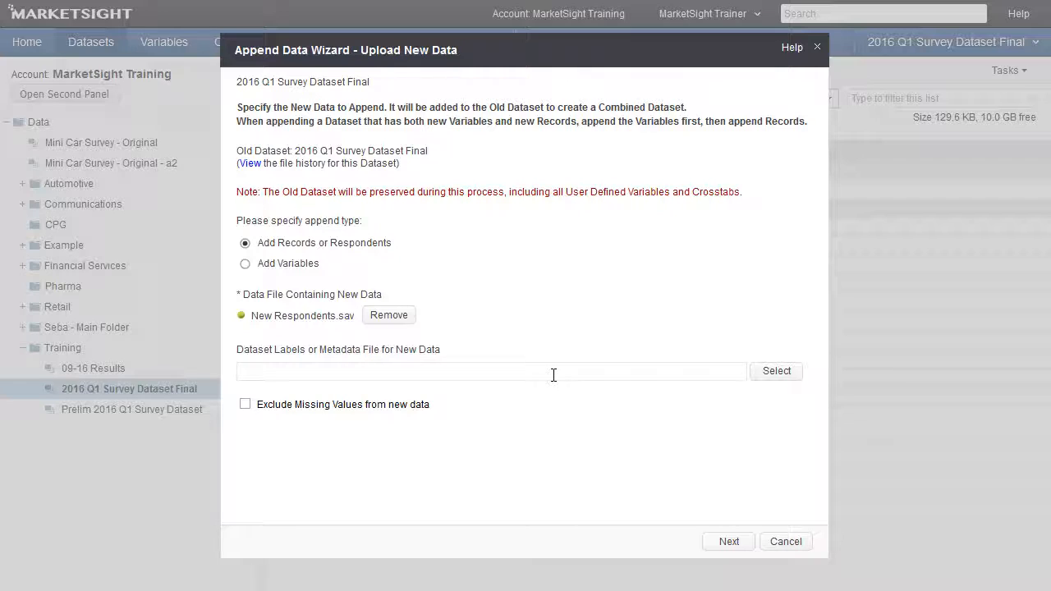
mouse_move(772, 403)
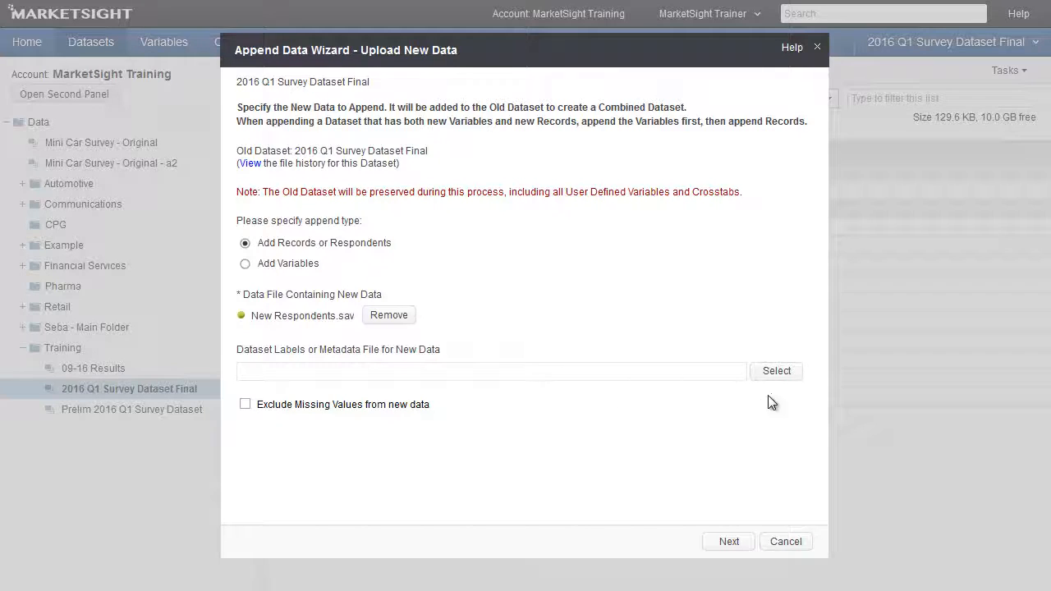
mouse_move(776, 371)
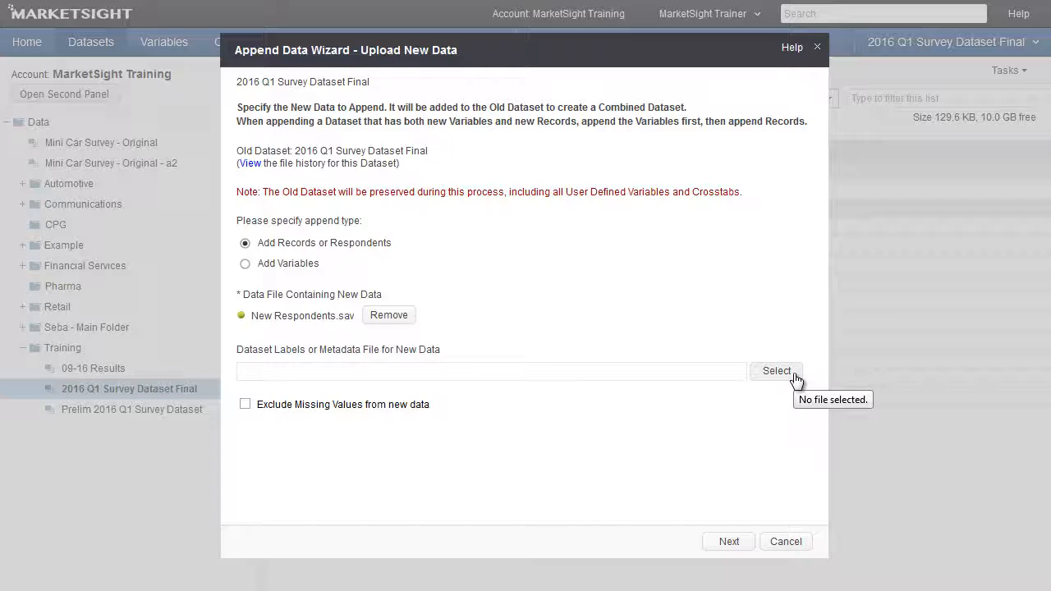
mouse_move(729, 542)
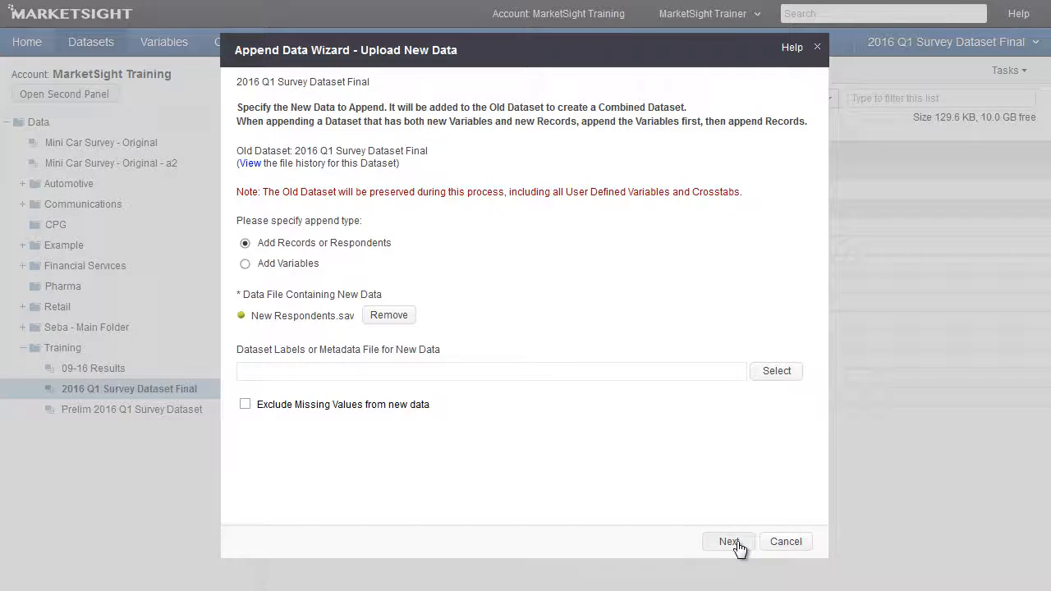
- Upload the 1000 new respondents and acknowledge the success message to see matching results
left_click(727, 542)
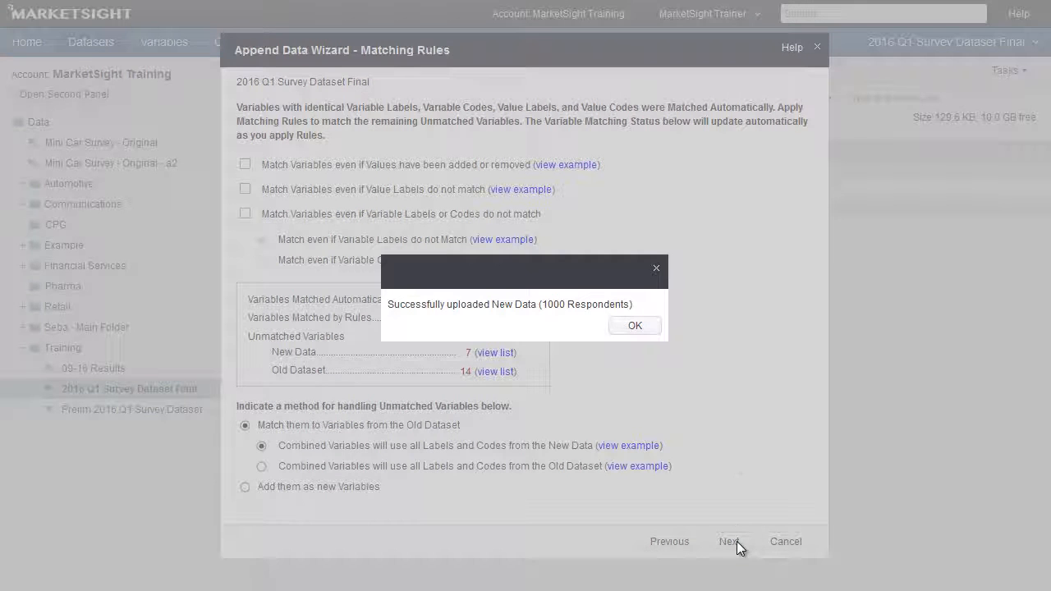
mouse_move(633, 325)
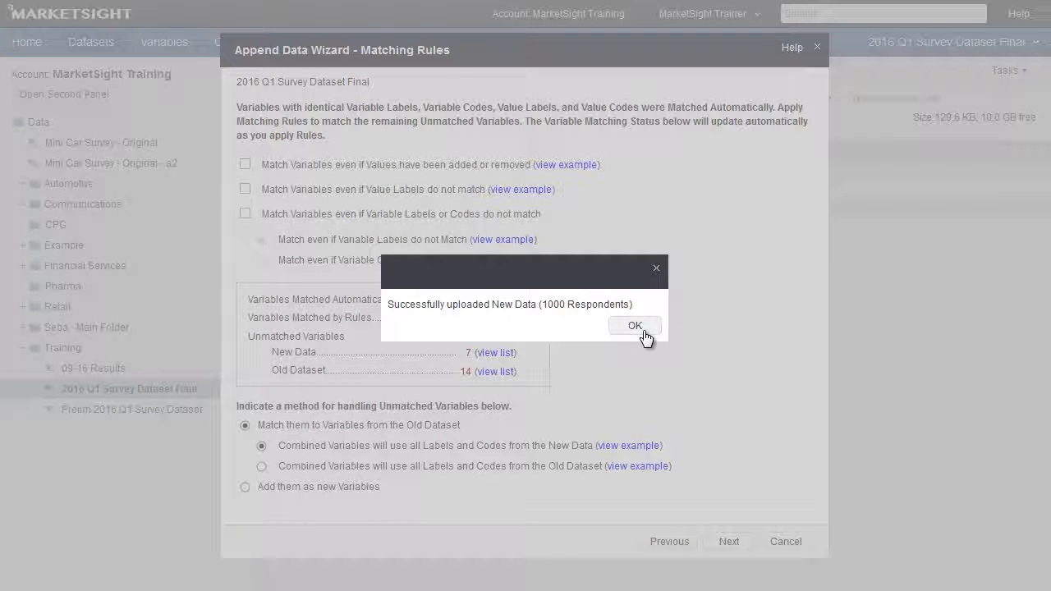
left_click(634, 325)
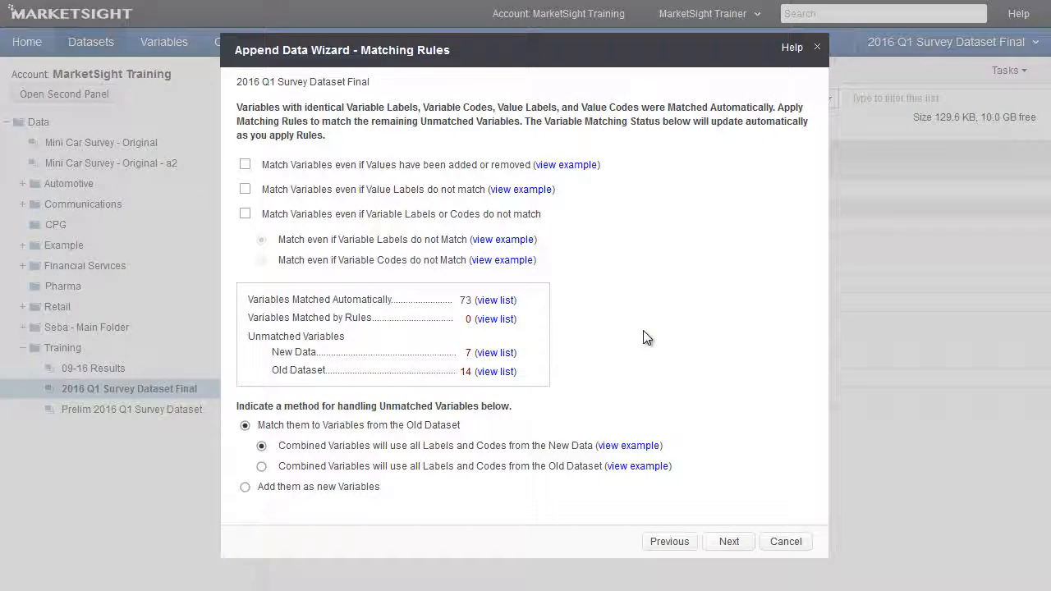
mouse_move(558, 343)
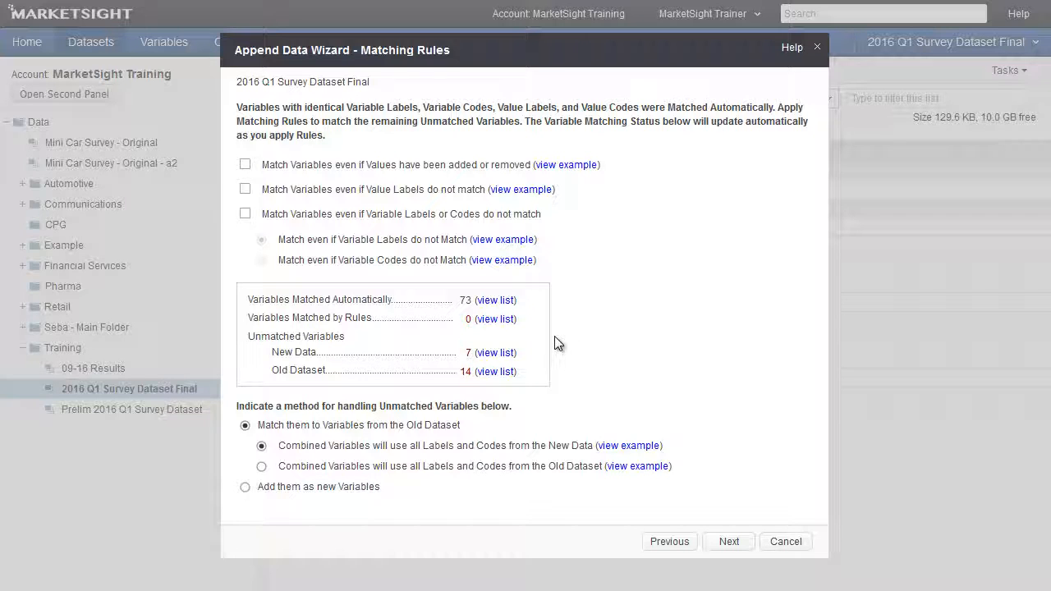
mouse_move(519, 299)
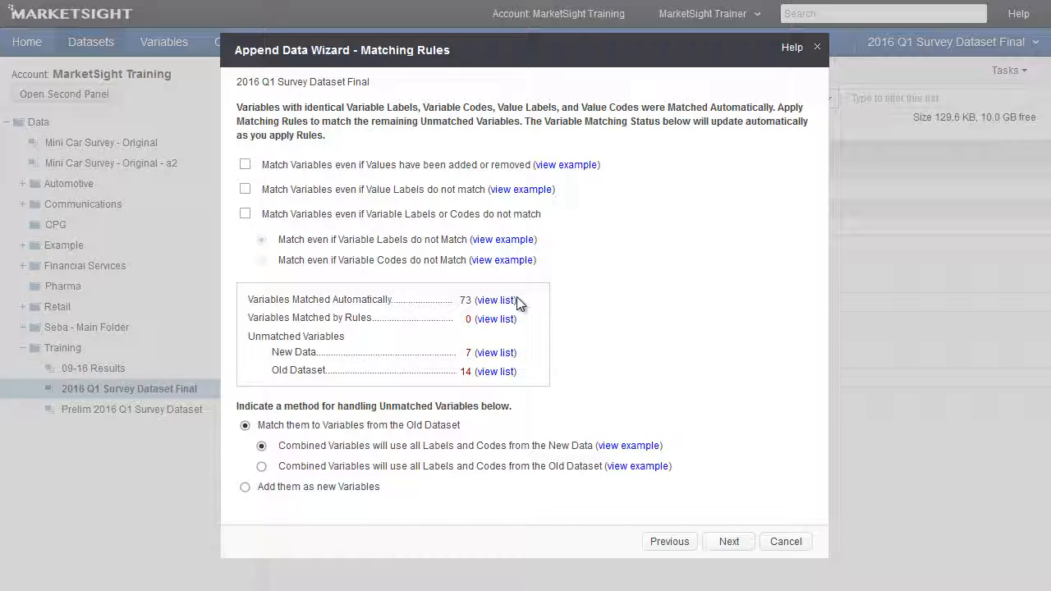
mouse_move(515, 352)
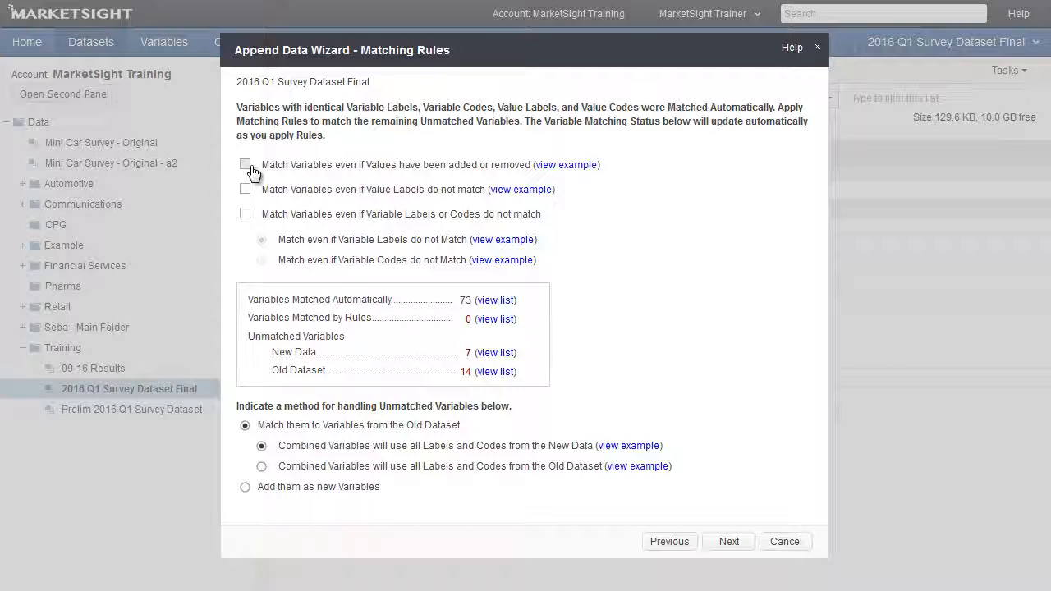
- Enable matching when values were added/removed and when value labels differ
left_click(244, 164)
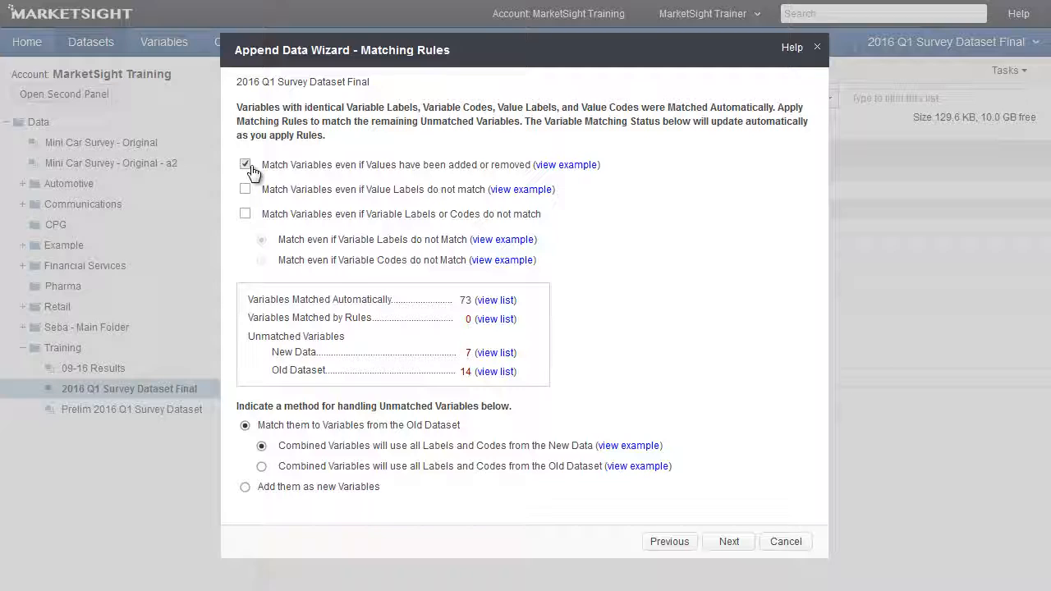
left_click(245, 188)
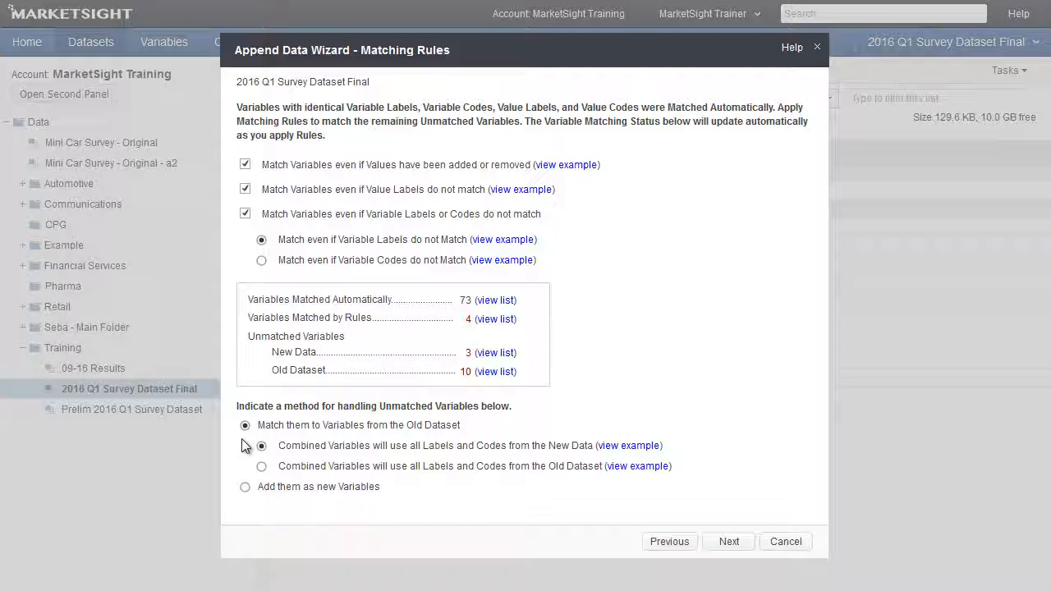
mouse_move(244, 486)
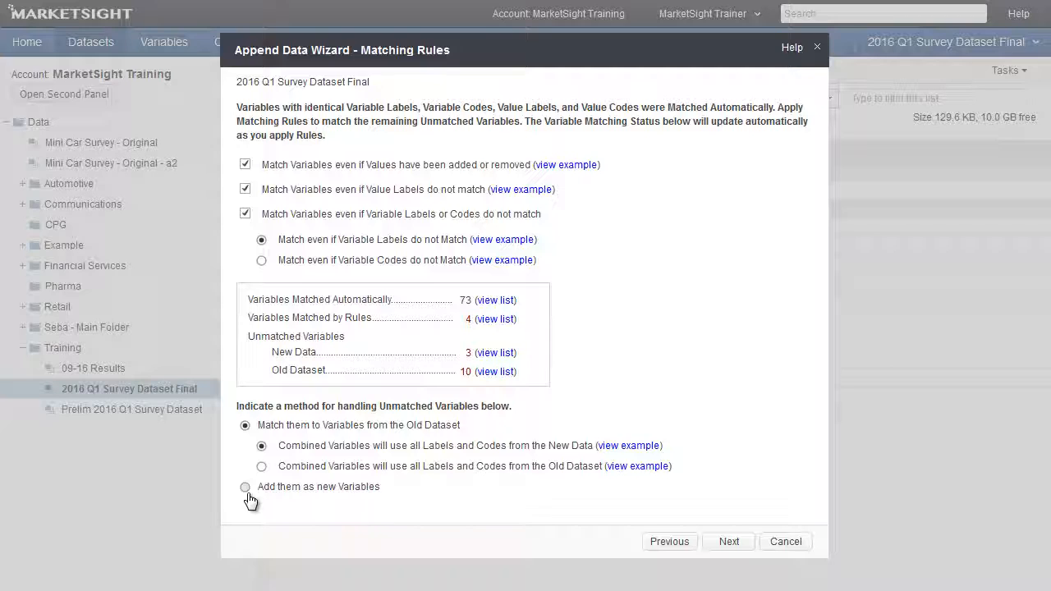
mouse_move(266, 460)
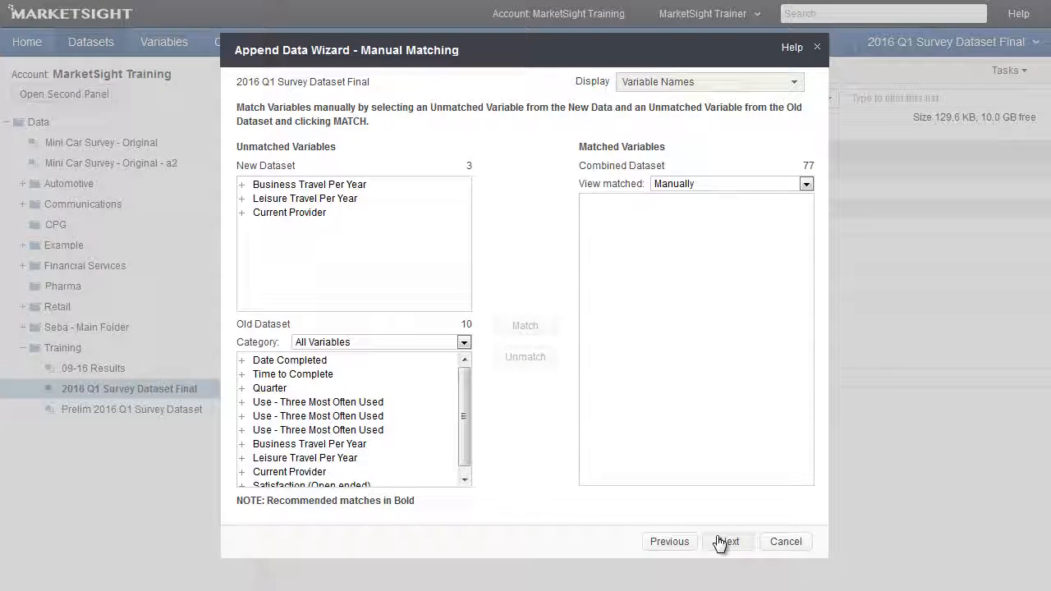
mouse_move(427, 243)
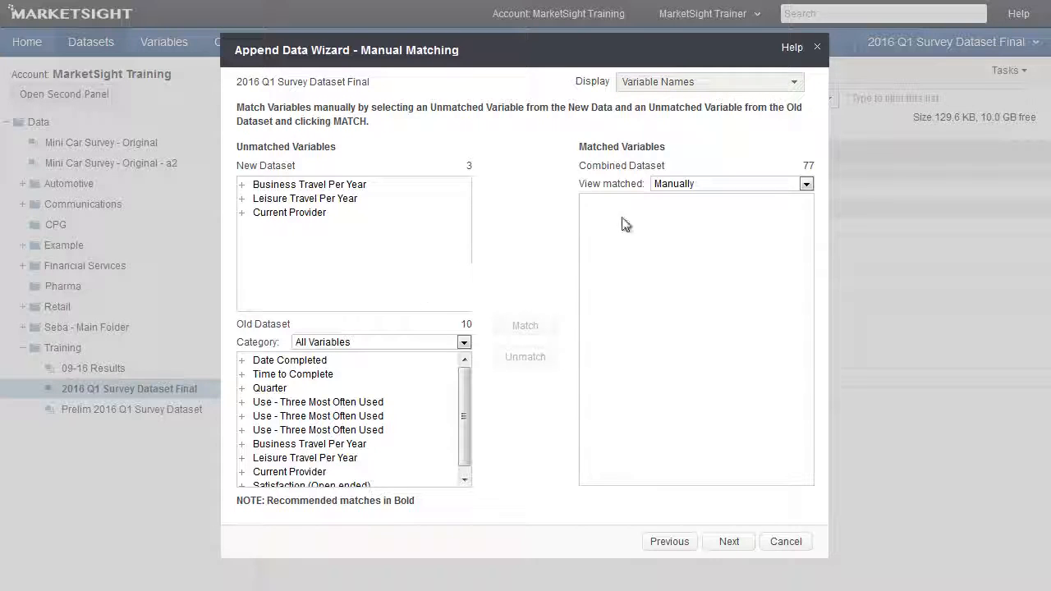
mouse_move(634, 289)
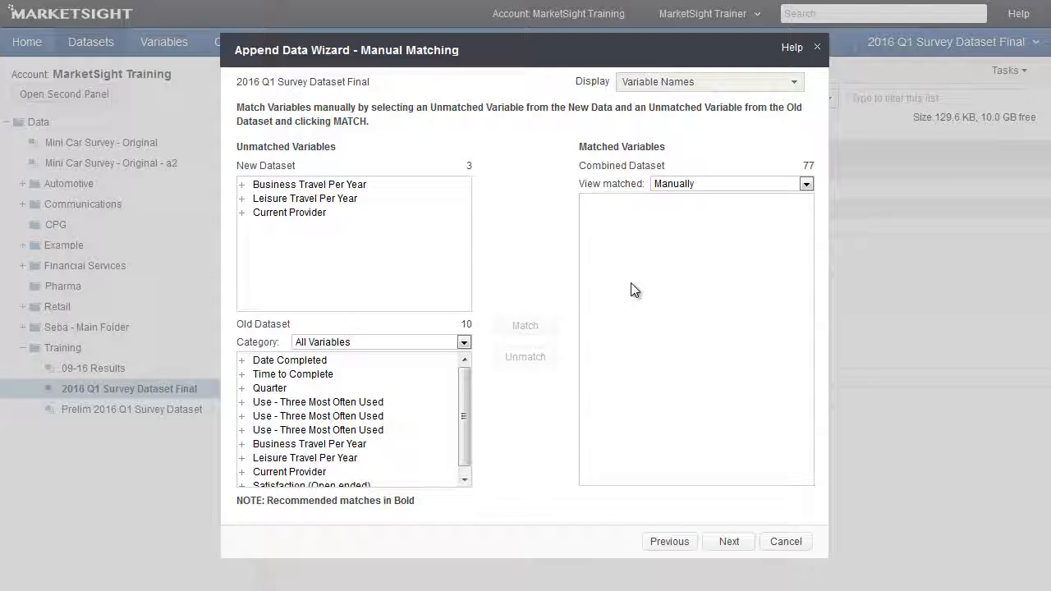
mouse_move(325, 189)
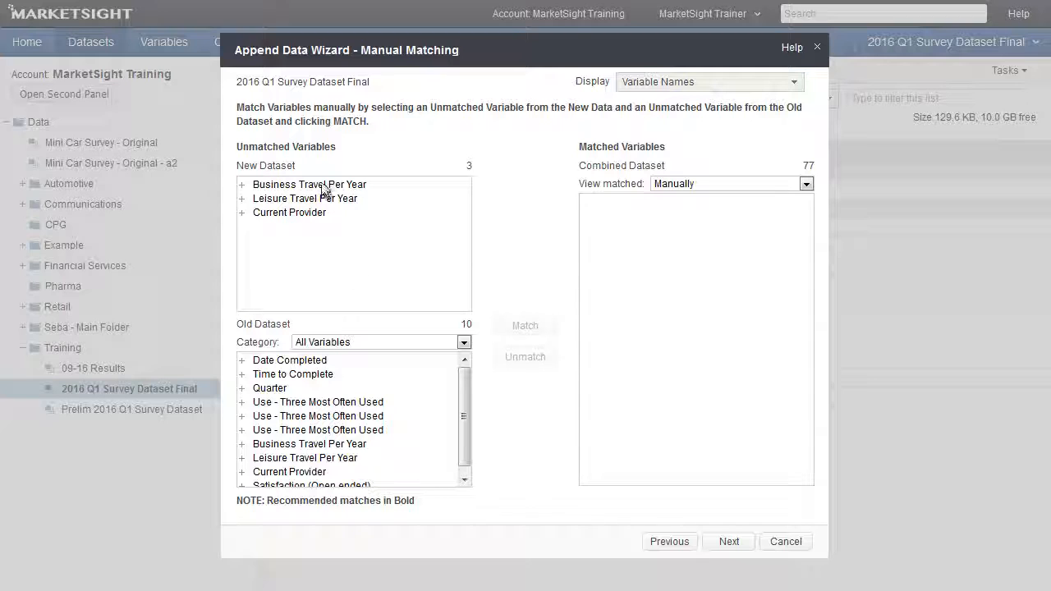
mouse_move(309, 184)
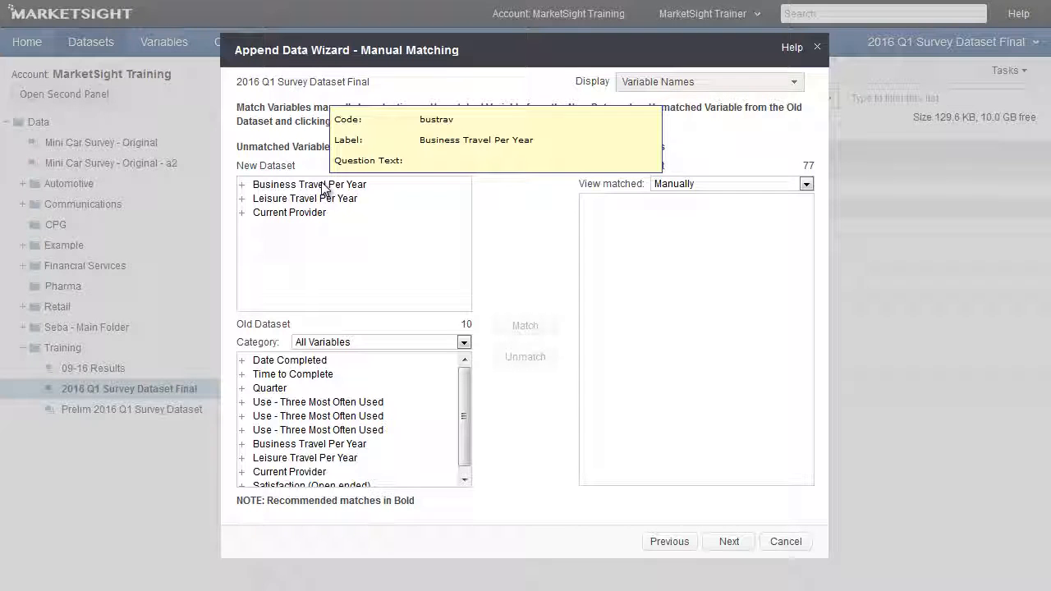
- Manually match the new Business Travel Per Year variable to its old counterpart
left_click(309, 184)
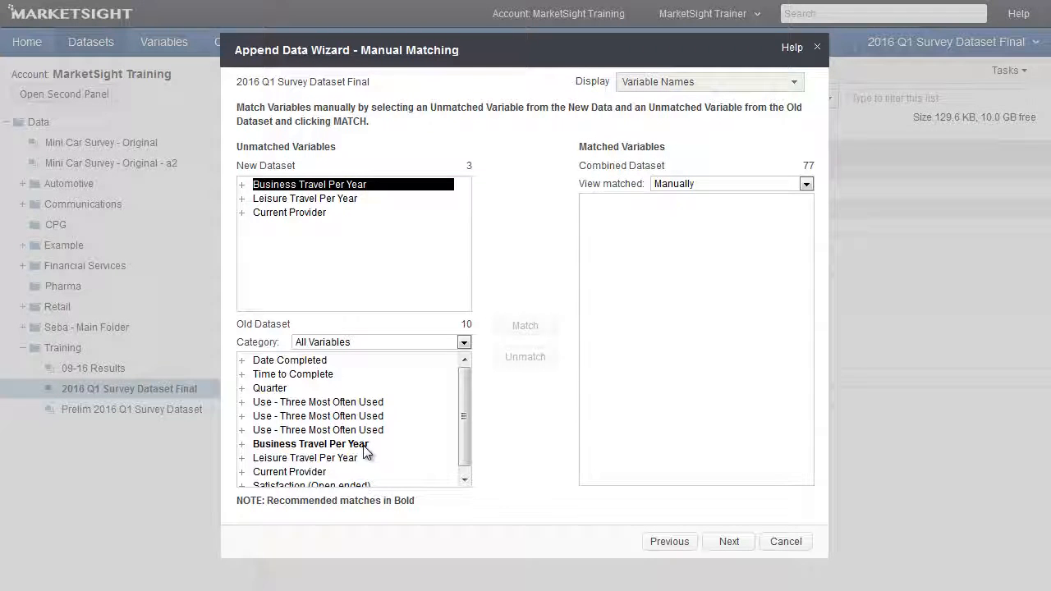
mouse_move(311, 443)
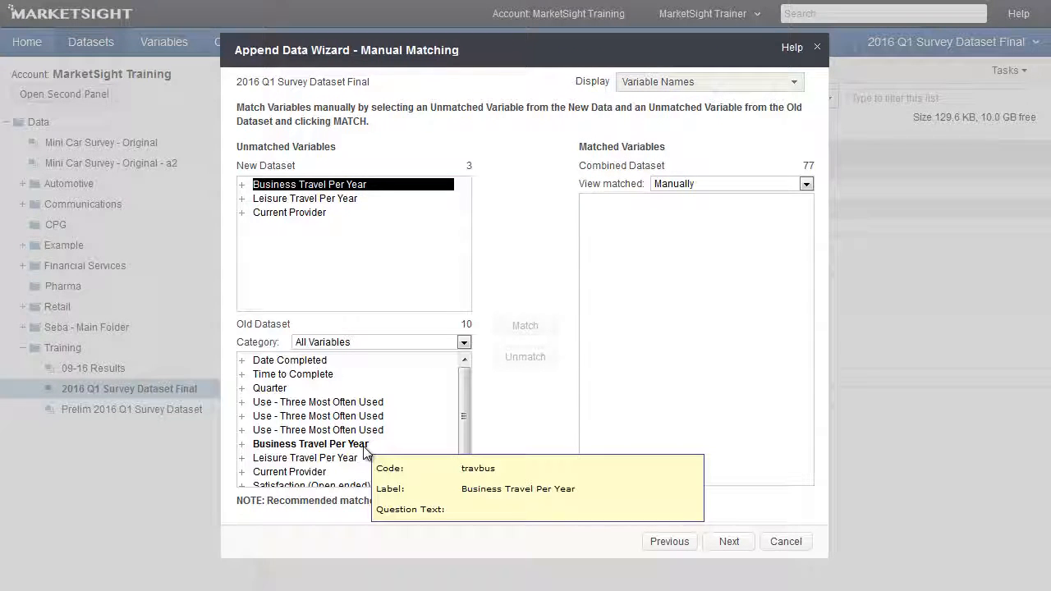
left_click(310, 444)
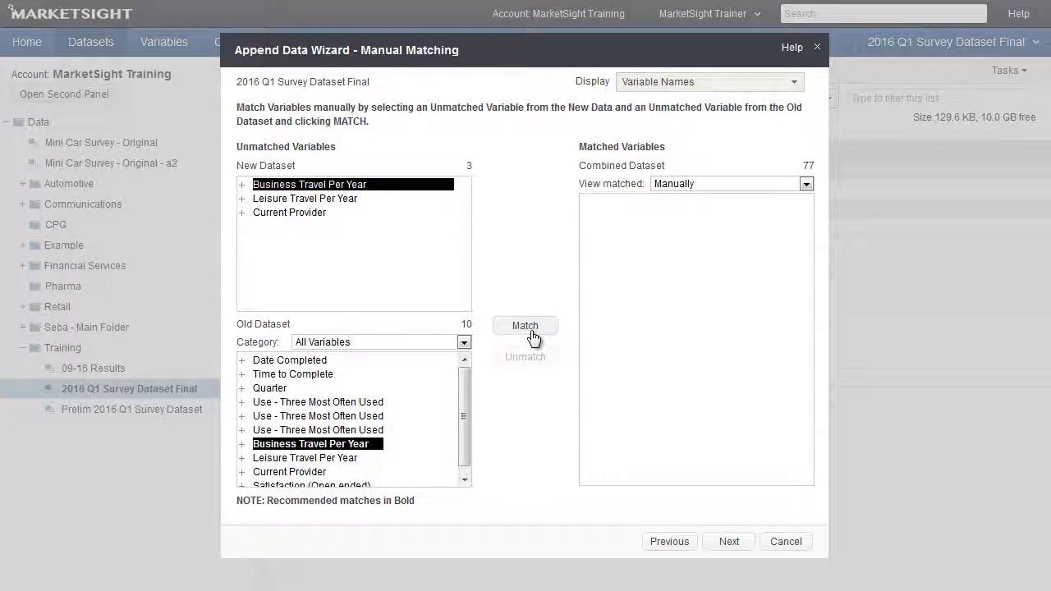
left_click(526, 325)
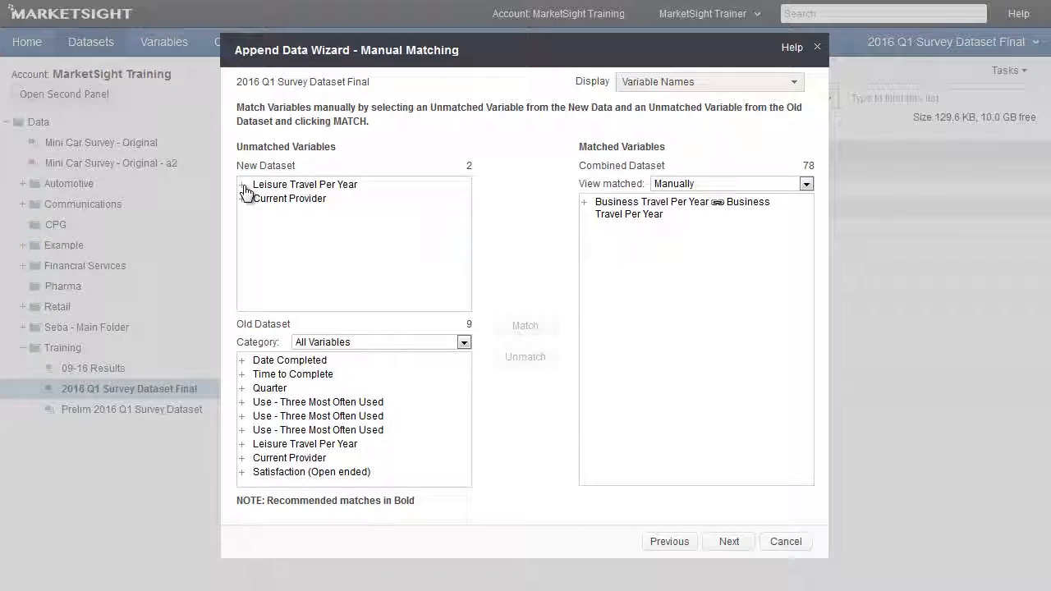
- Manually match Leisure Travel Per Year and Current Provider to their old counterparts
left_click(243, 183)
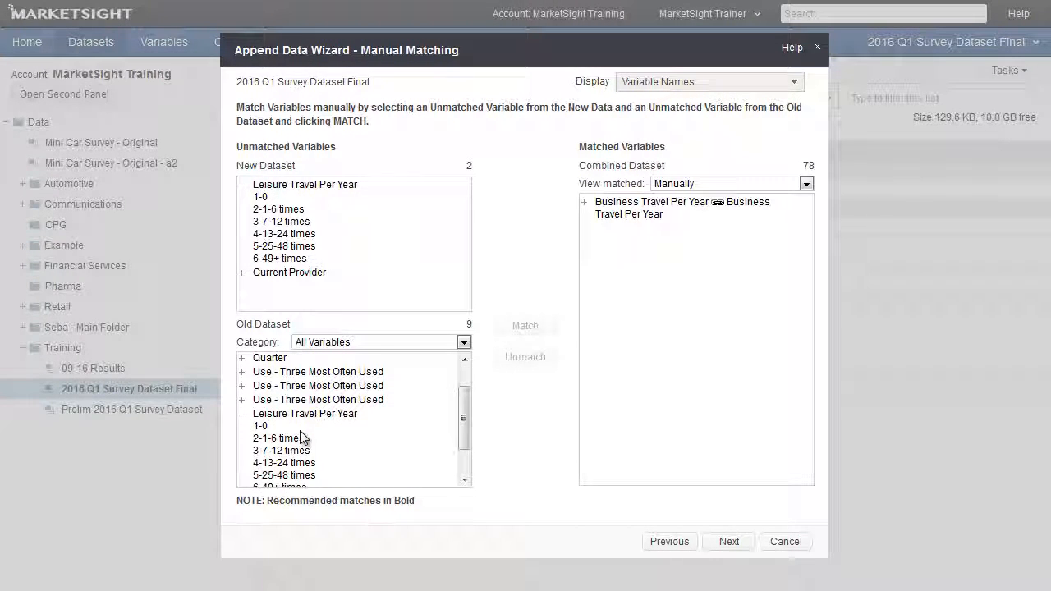
scroll("down", 3)
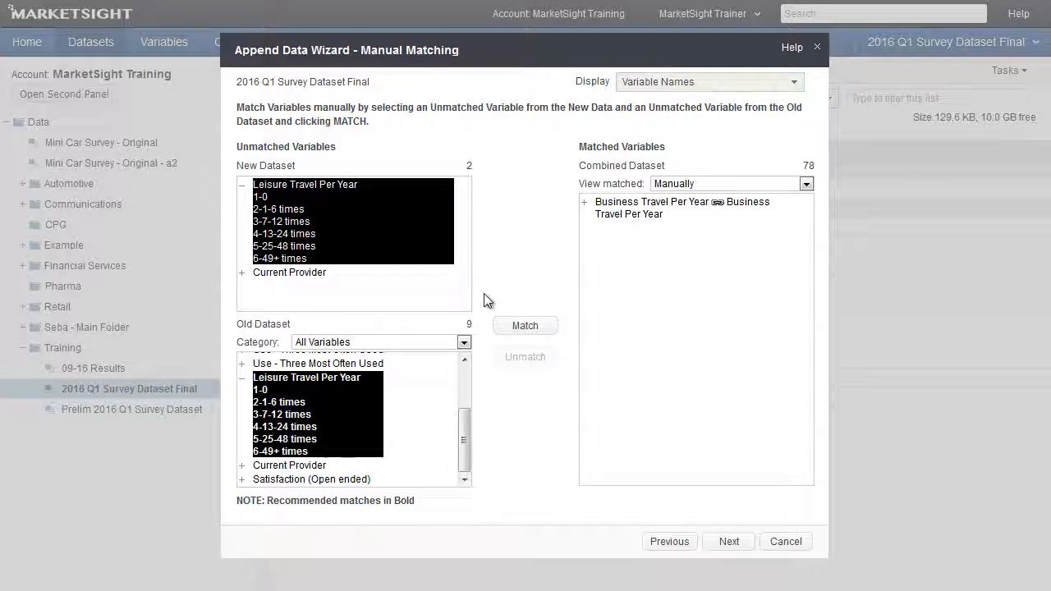
left_click(526, 325)
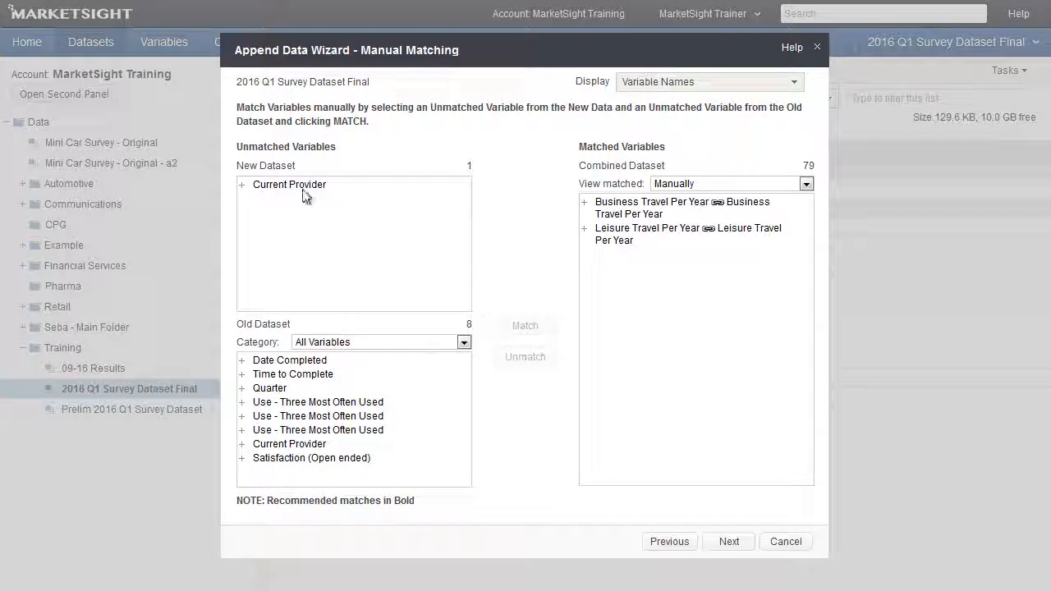
left_click(289, 184)
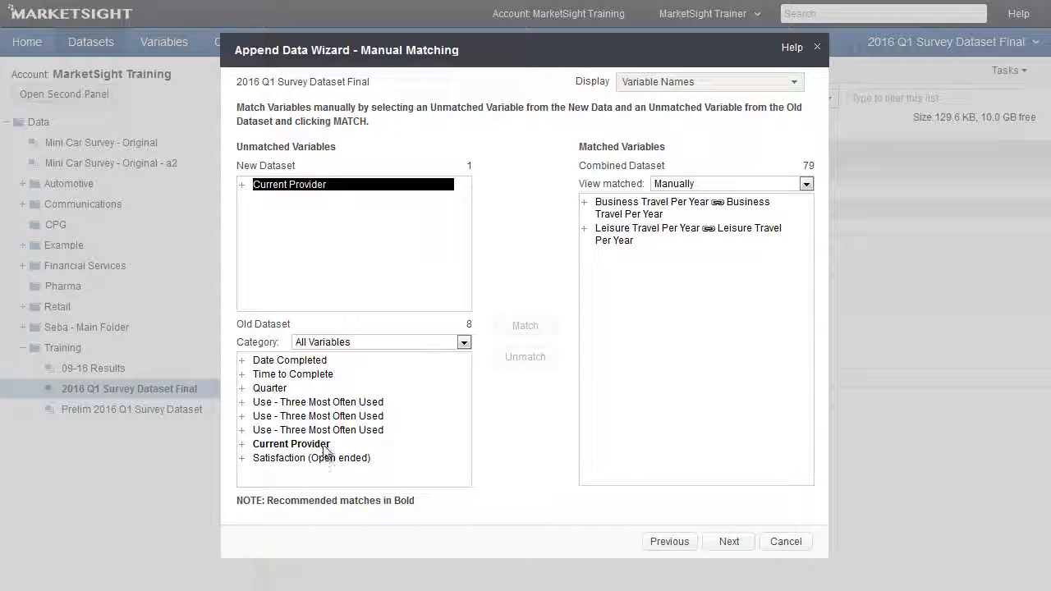
left_click(525, 325)
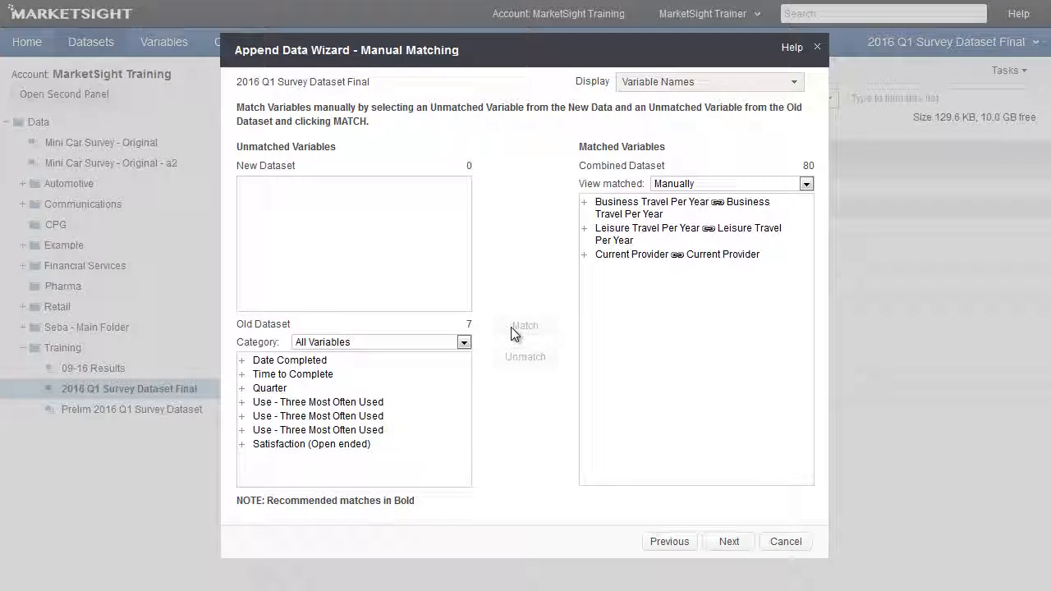
mouse_move(729, 542)
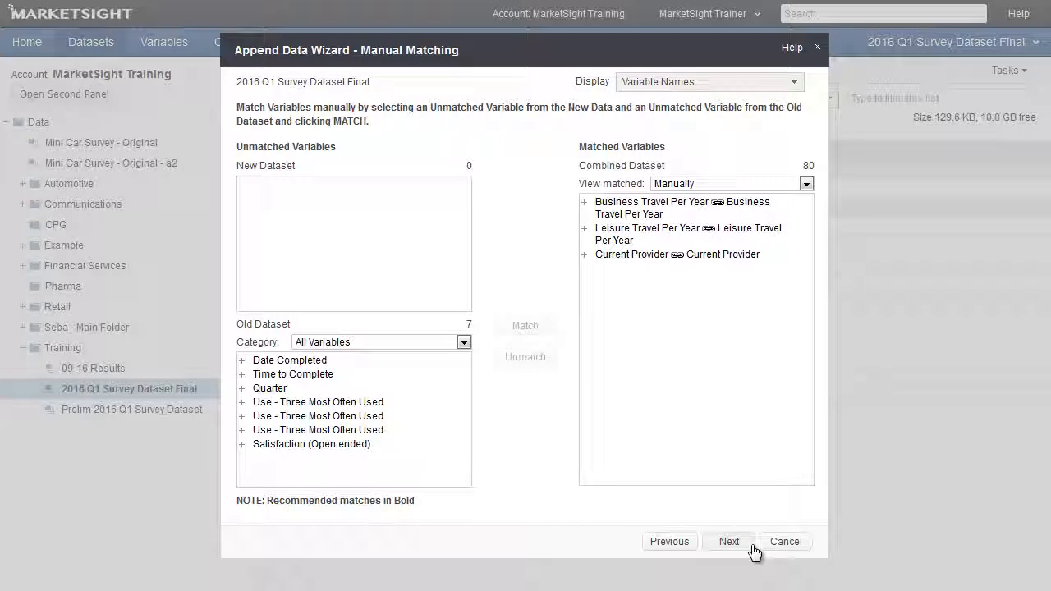
- Create a wave variable labelling new data Q2 and old data Q1, including both waves
left_click(729, 542)
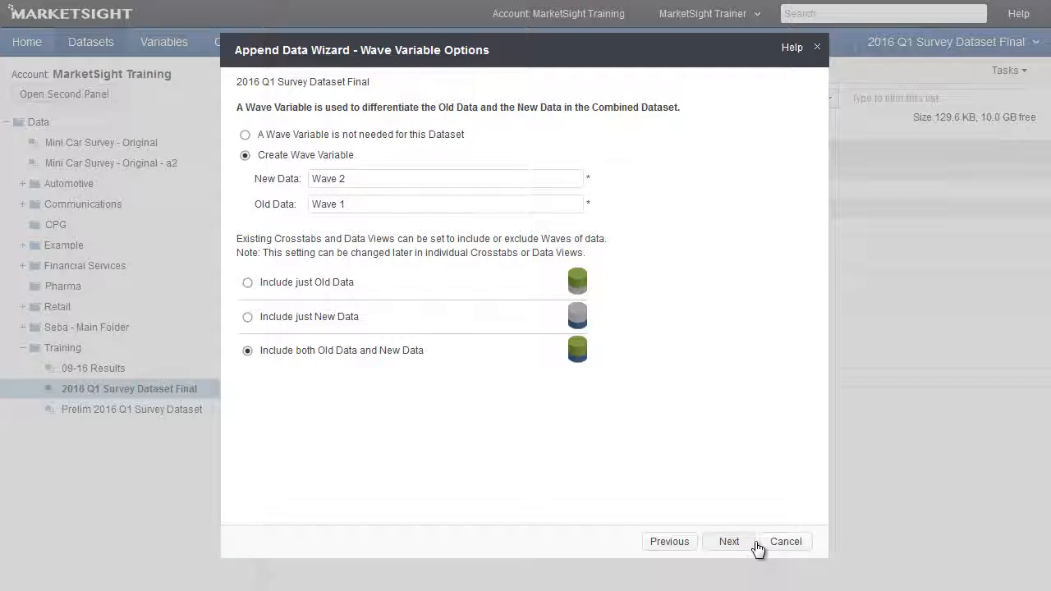
mouse_move(312, 184)
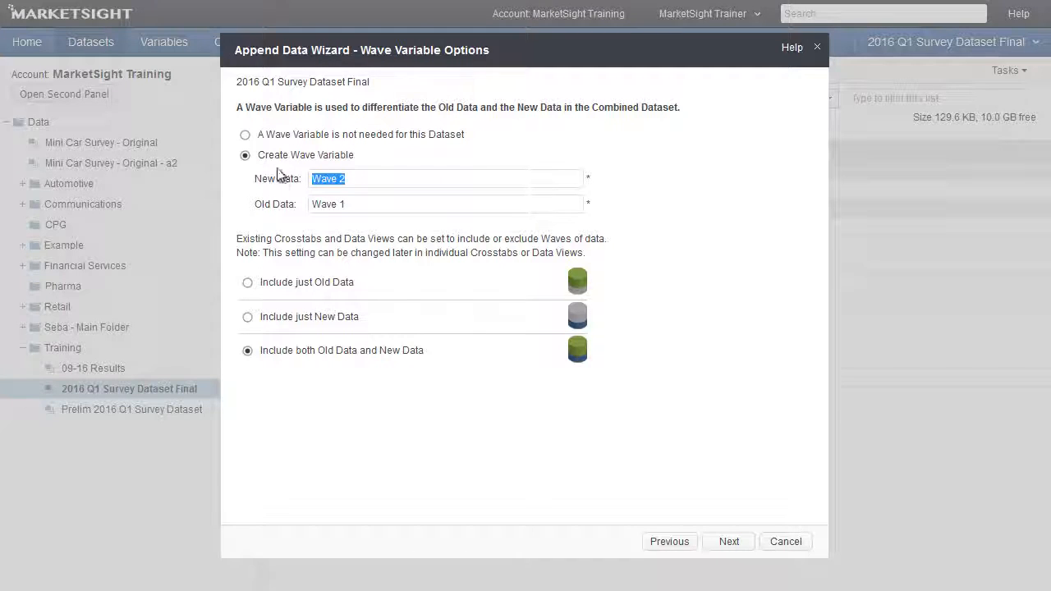
type("Q2")
left_click(446, 204)
type("Q1")
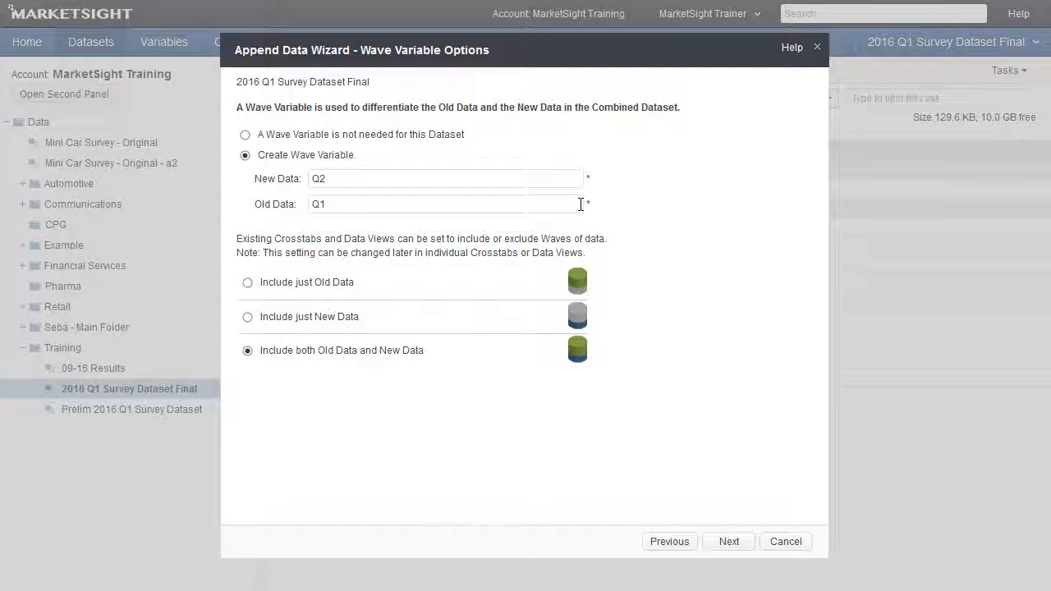
mouse_move(596, 278)
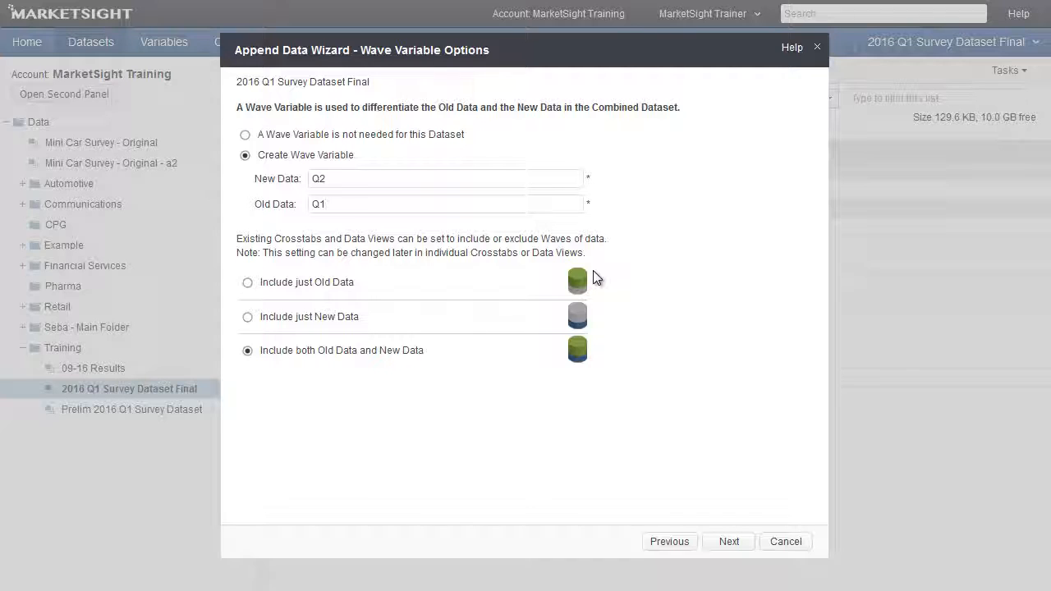
mouse_move(328, 299)
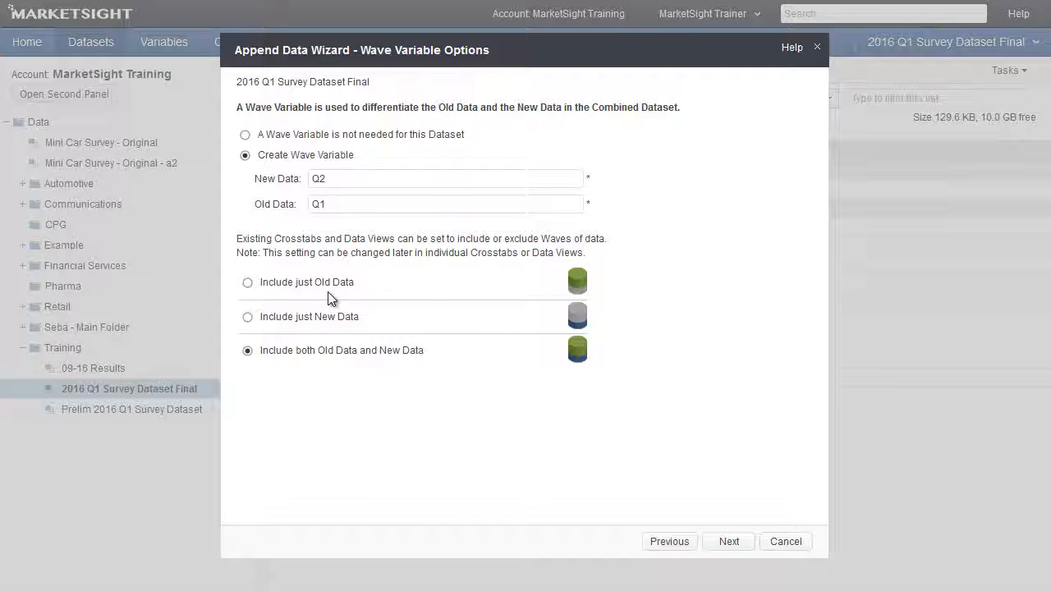
mouse_move(319, 341)
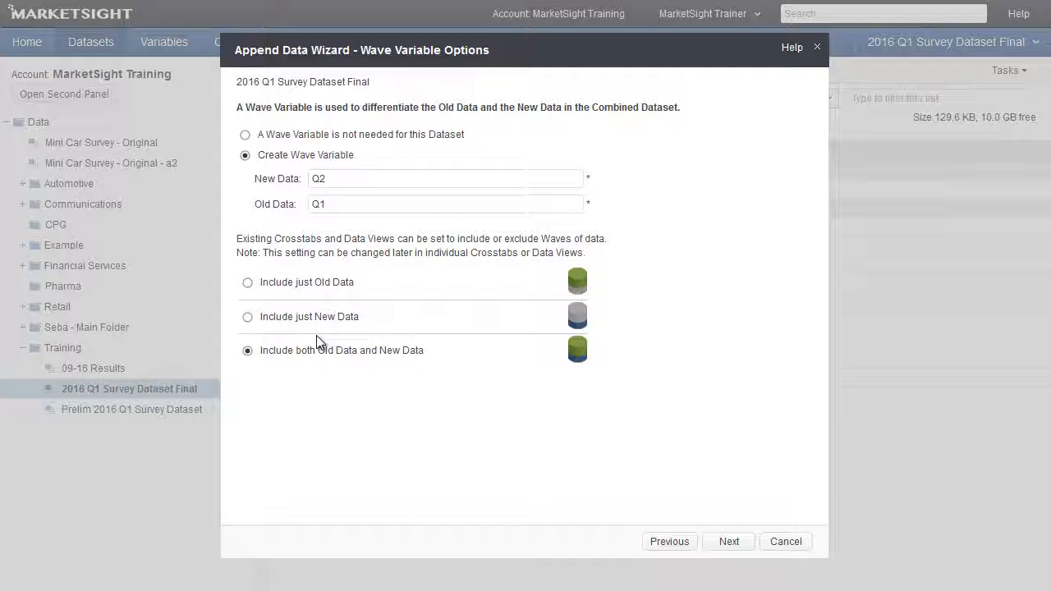
mouse_move(325, 384)
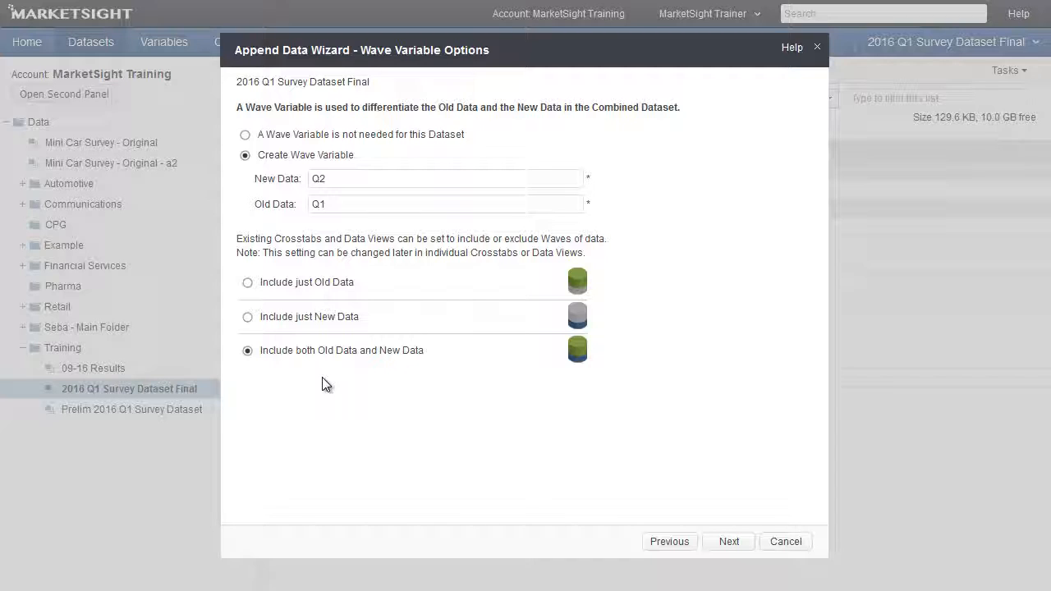
mouse_move(424, 369)
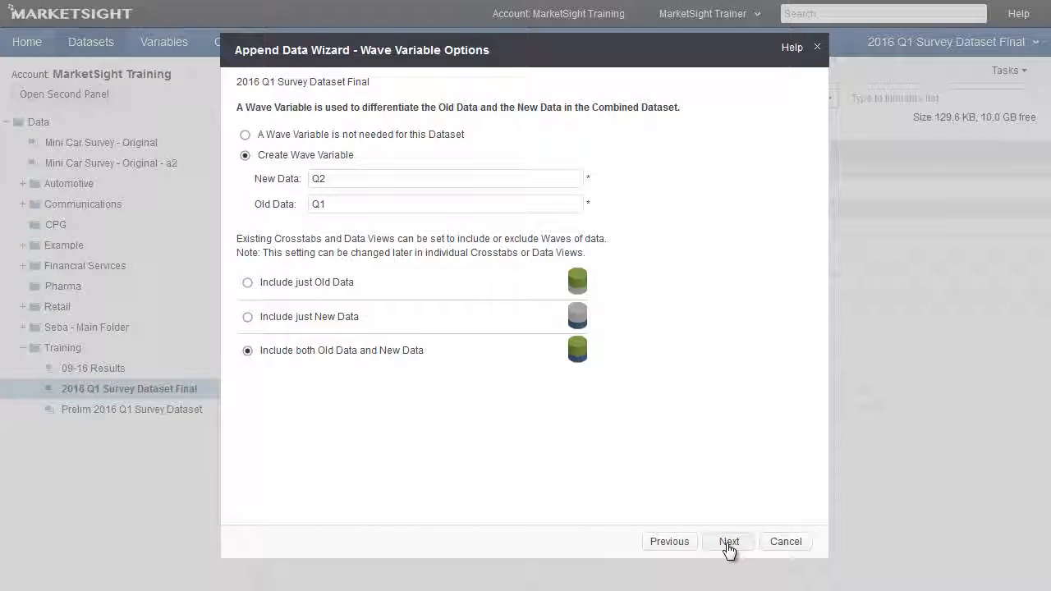
- Confirm the combined dataset name 2016 Q2 Survey Dataset Final and finish the append
left_click(729, 542)
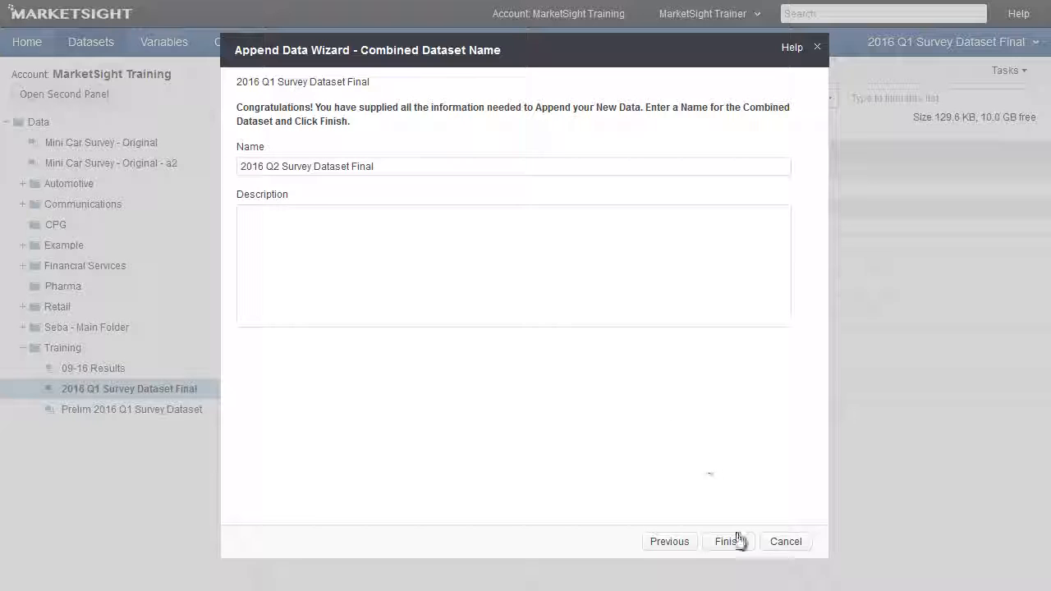
left_click(729, 542)
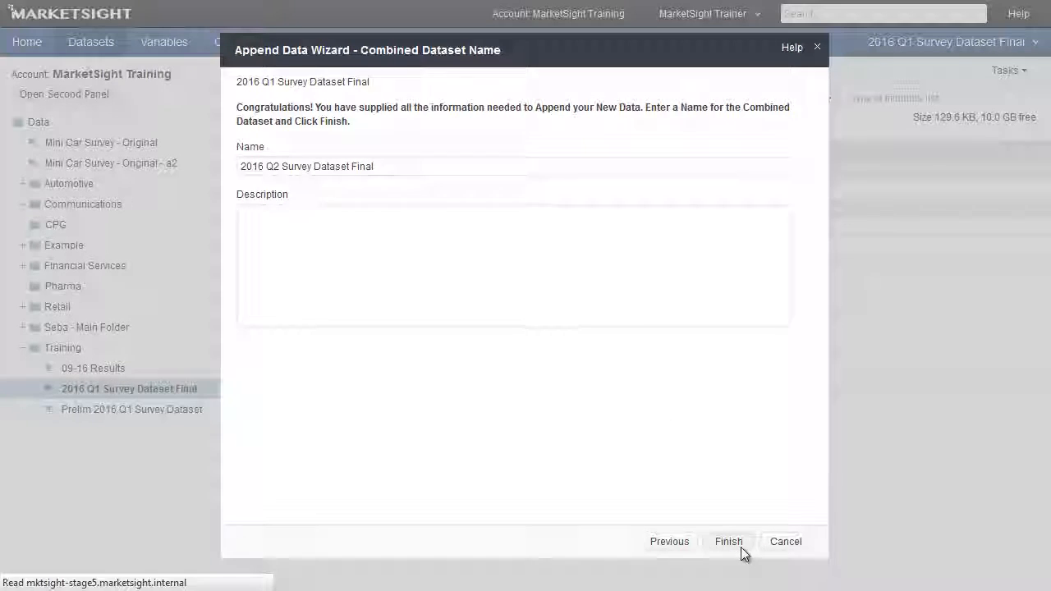
- Once the append is done, open 2016 Q2 Survey Dataset Final from the Training folder
left_click(728, 542)
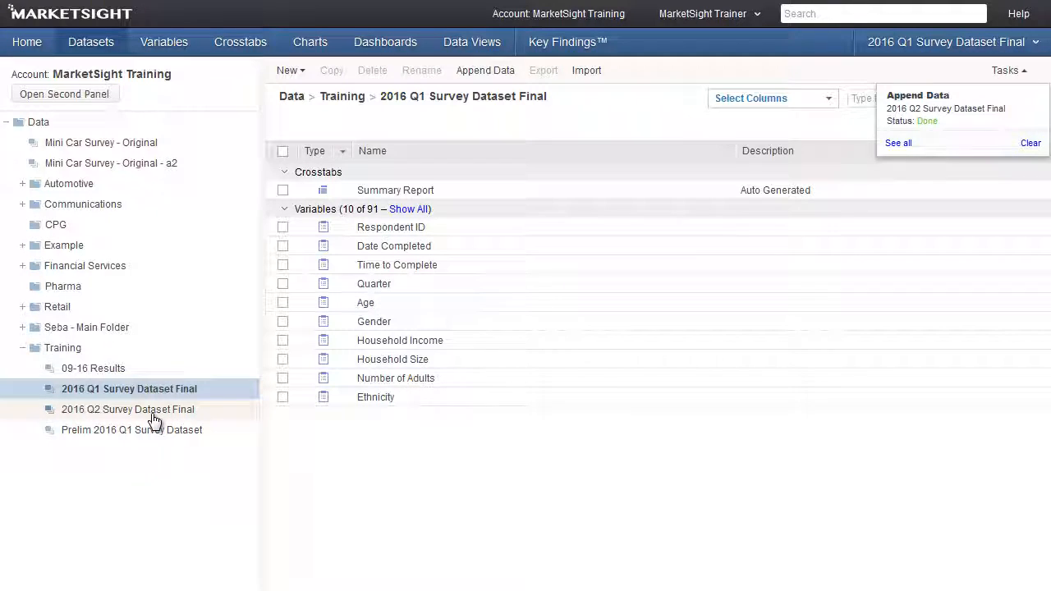
left_click(128, 409)
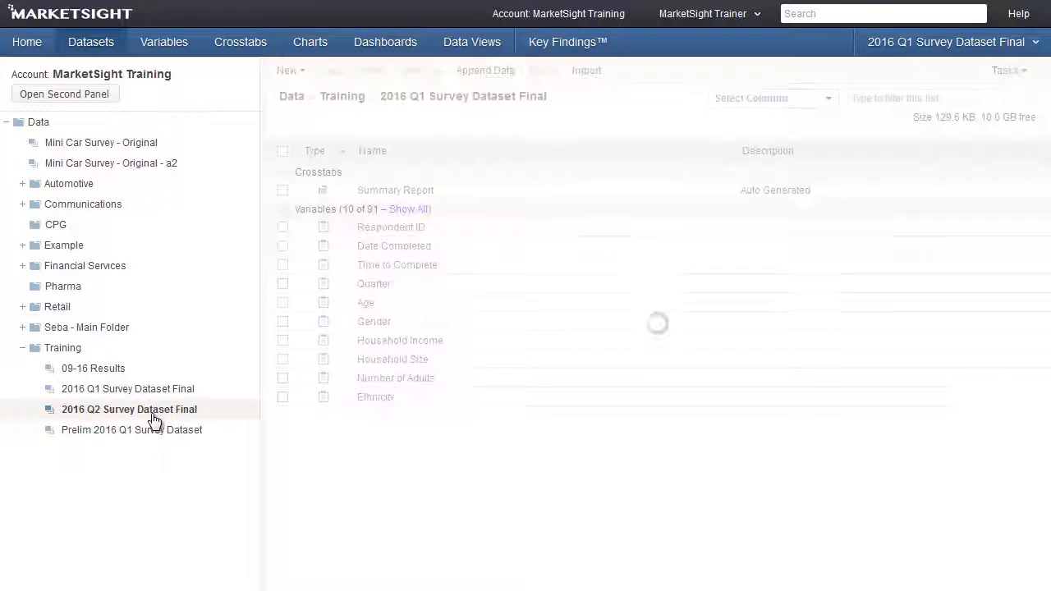
left_click(129, 409)
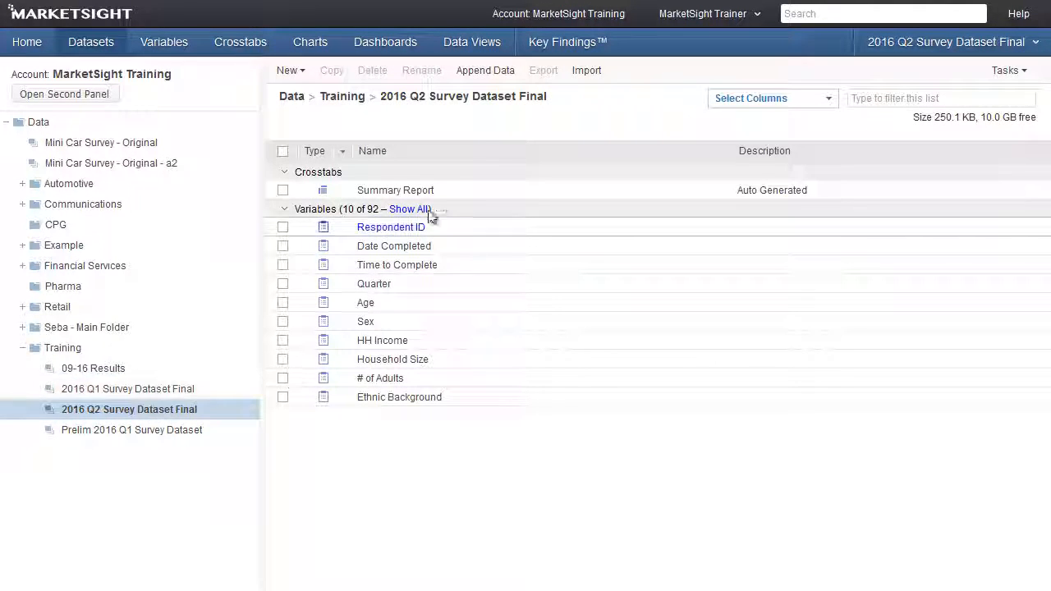
mouse_move(490, 112)
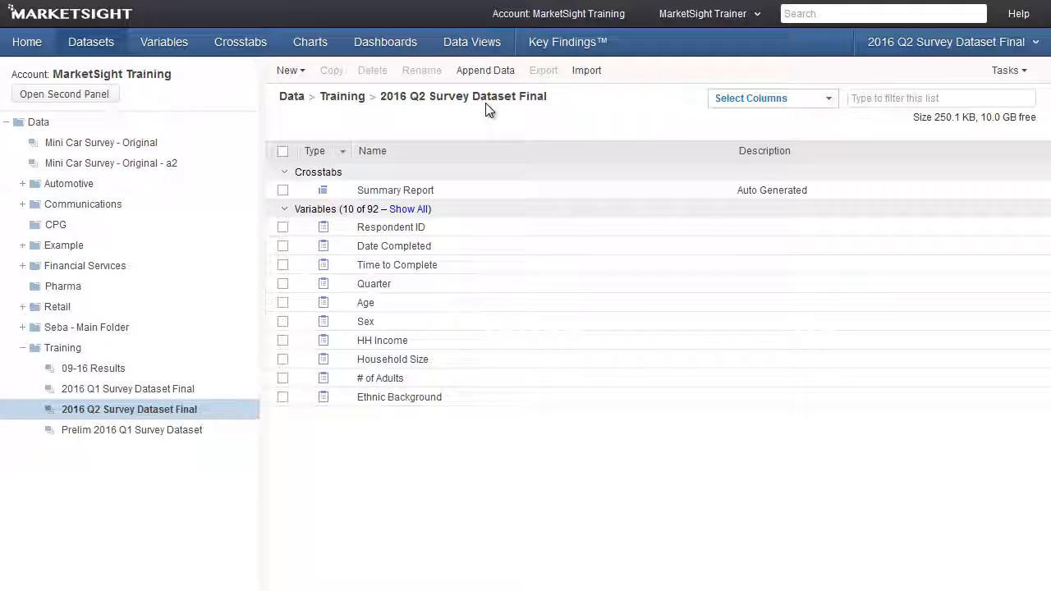